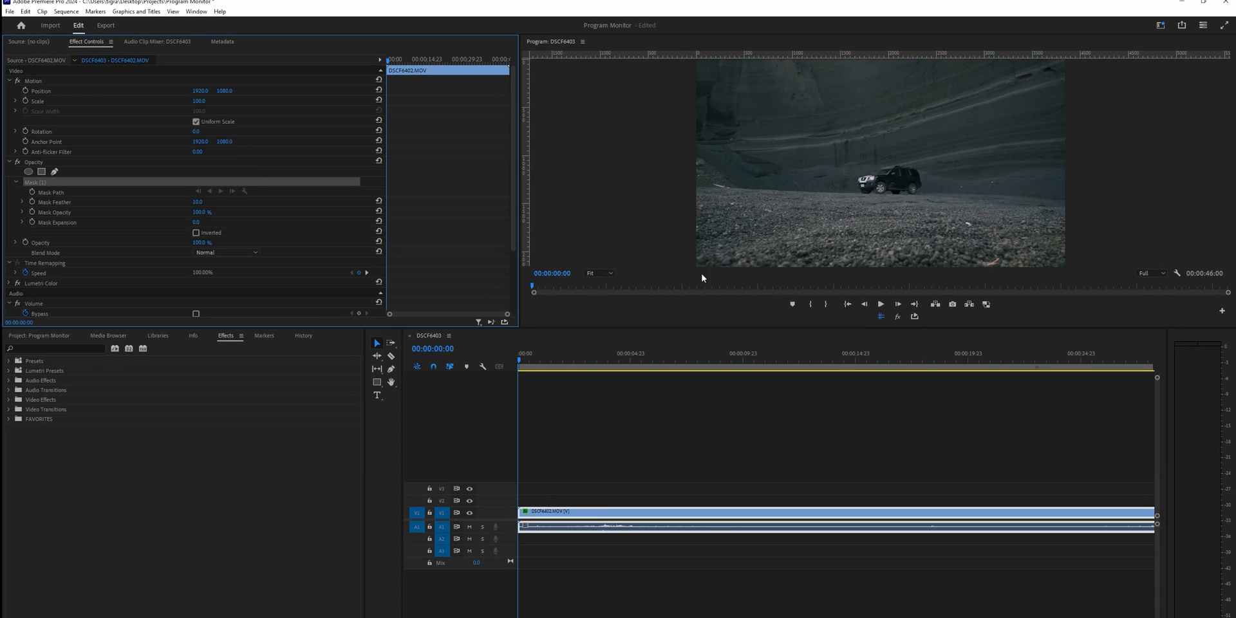
Zoom the Program Monitor preview of the car clip to 200% for a close-up
left_click(598, 273)
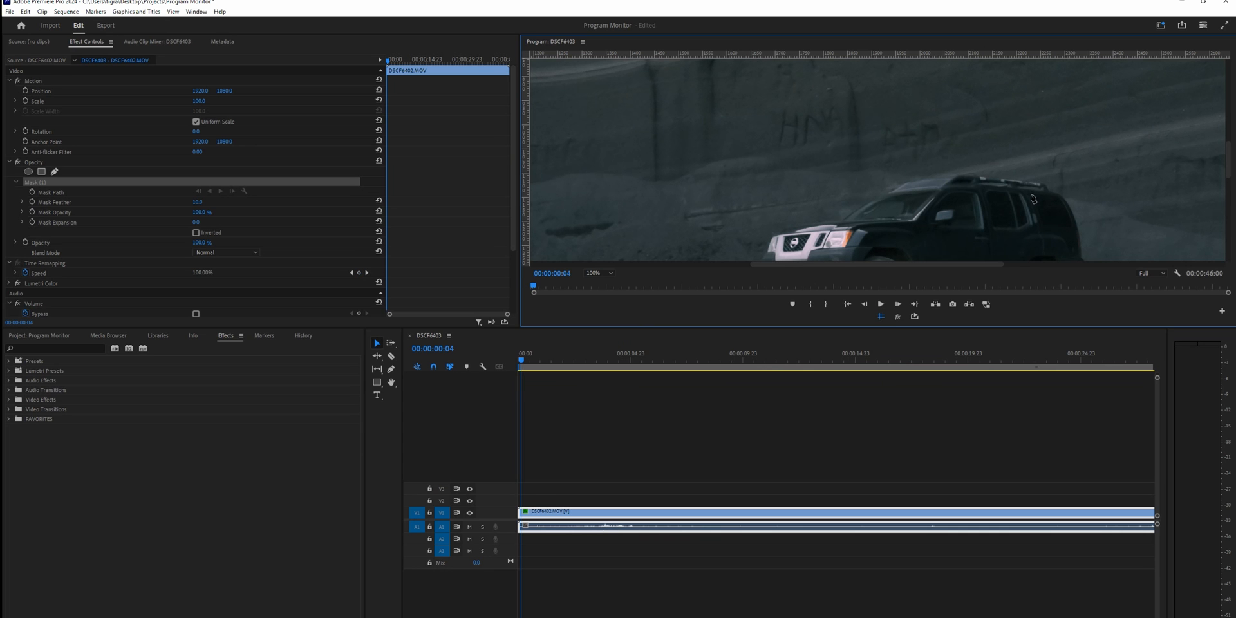
left_click(595, 274)
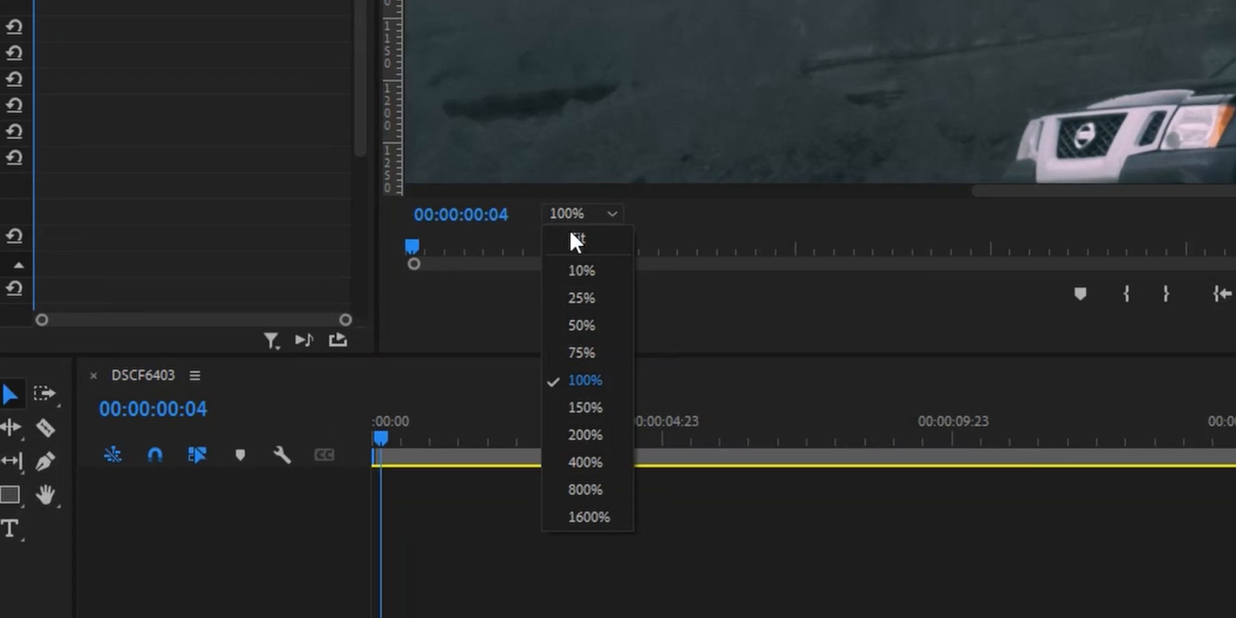
left_click(585, 435)
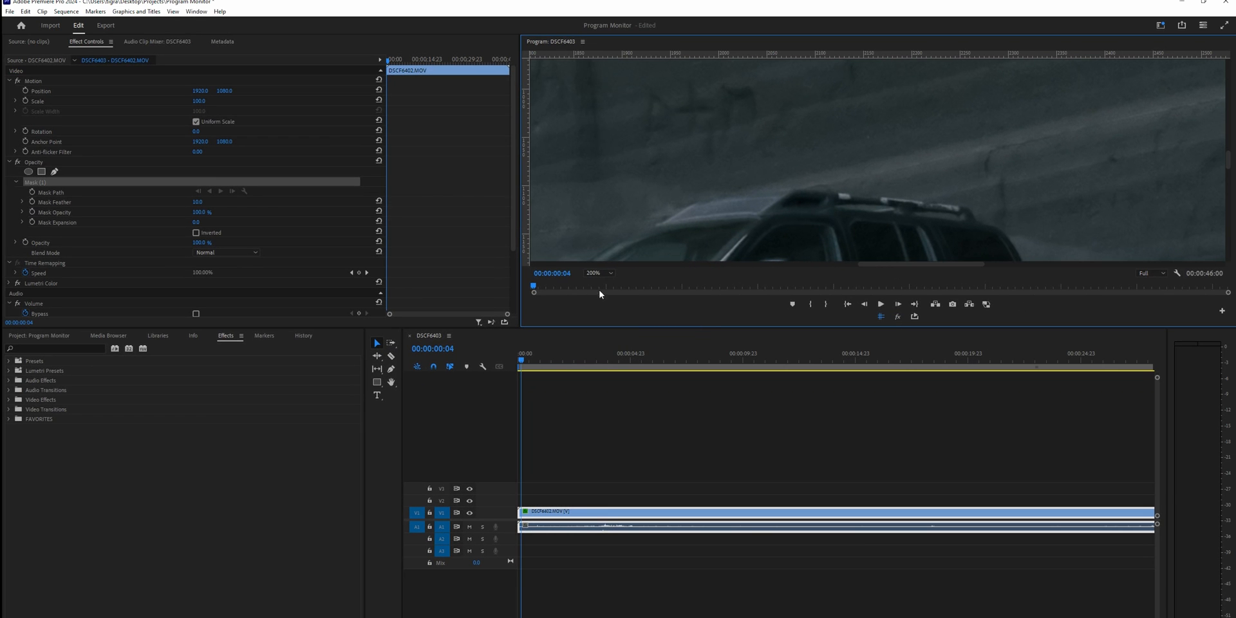
left_click(600, 273)
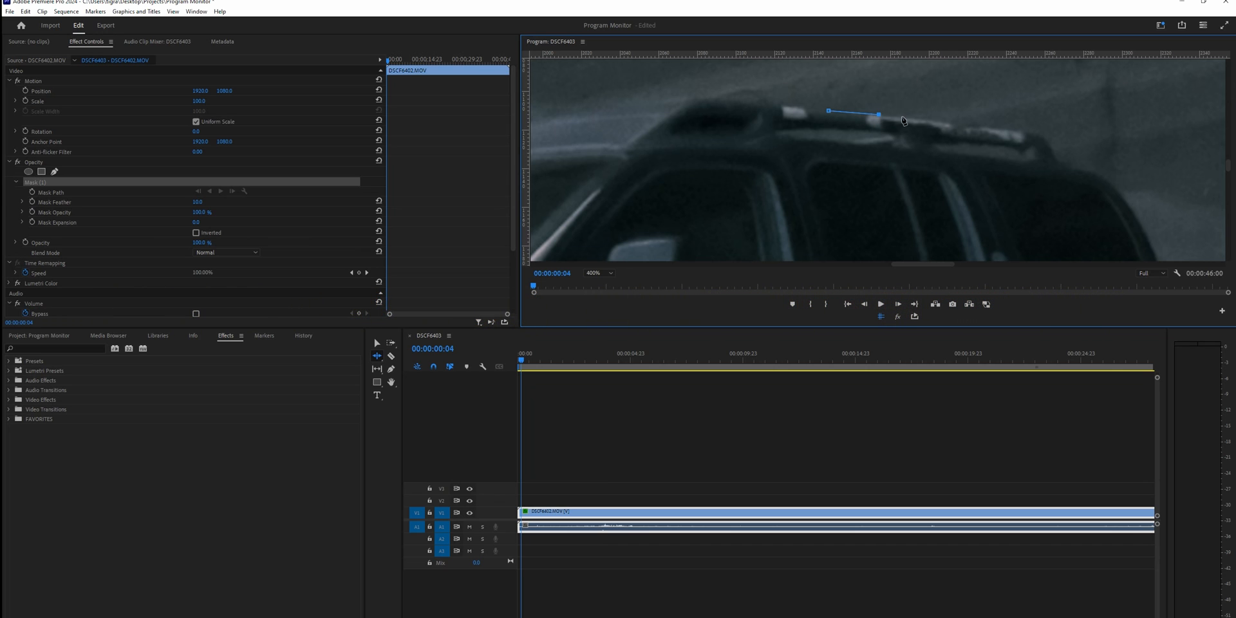
Add pen mask points along the SUV's roofline, then reopen the zoom level list
left_click_drag(878, 112, 954, 122)
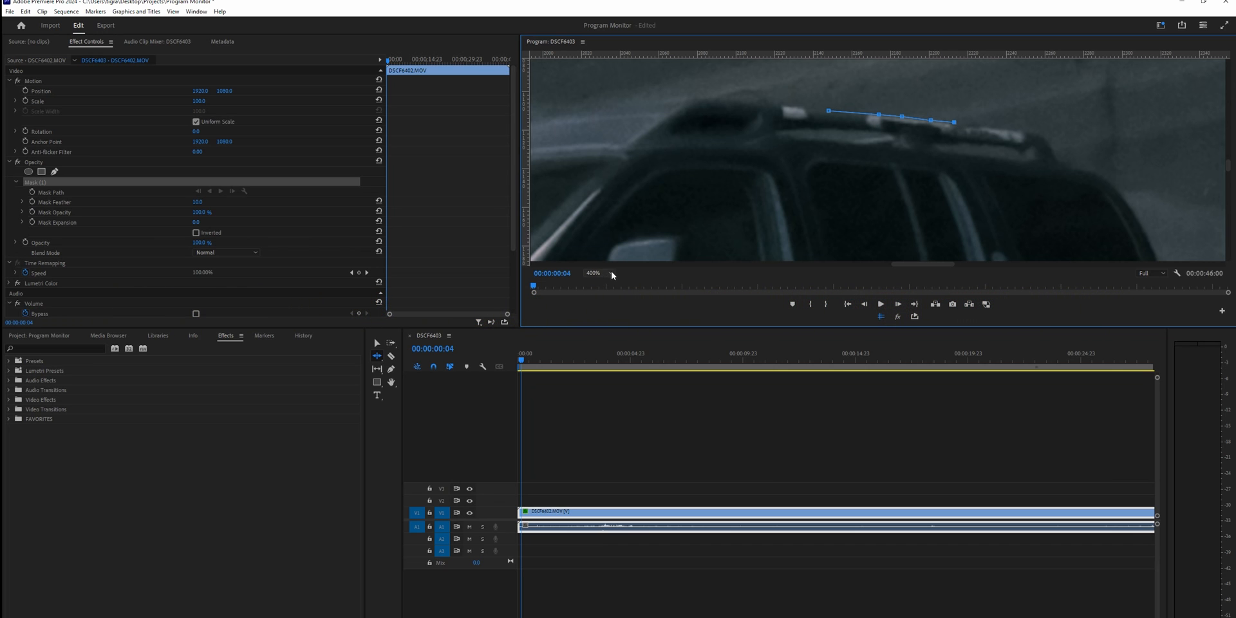
left_click(593, 273)
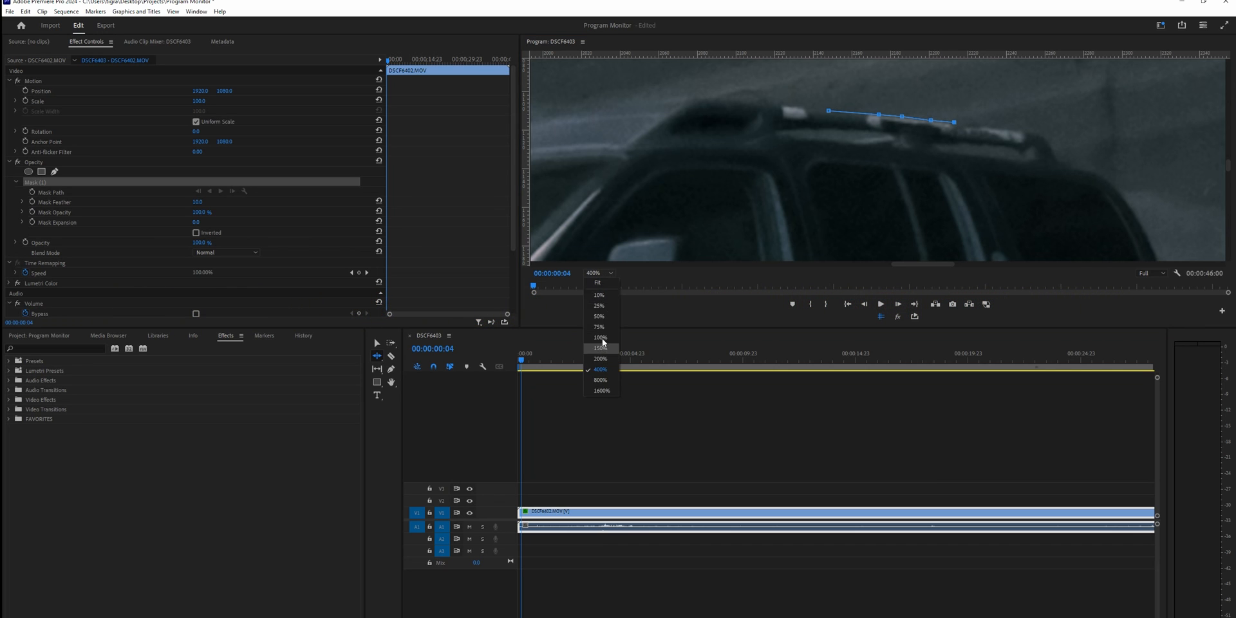
mouse_move(873, 119)
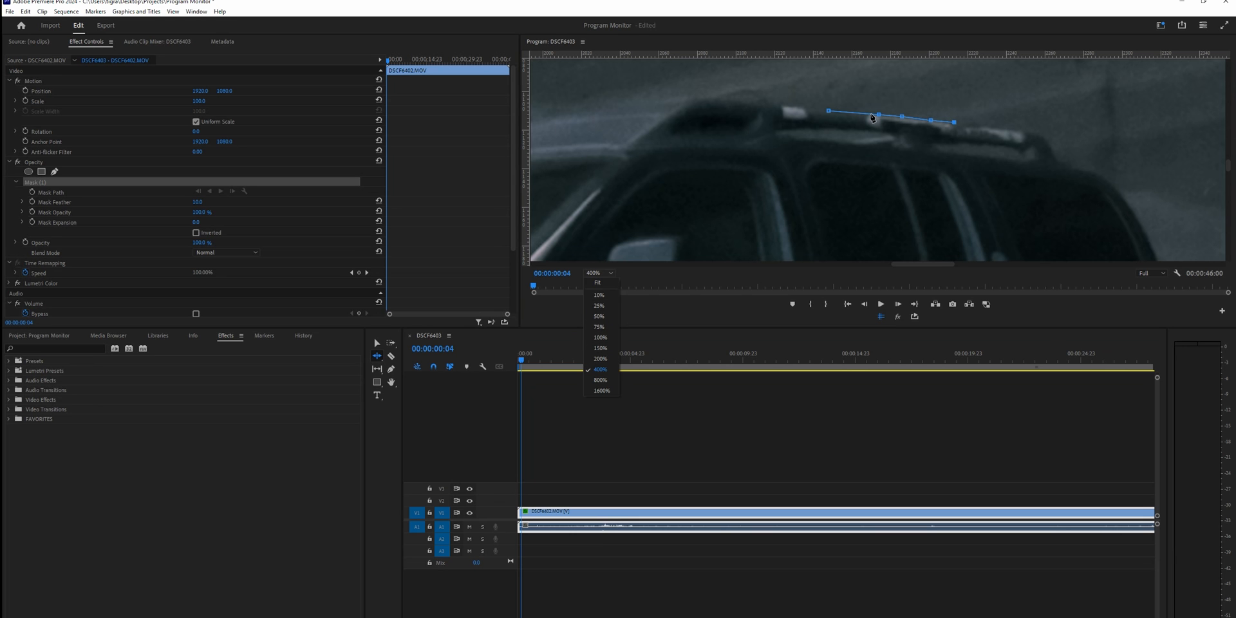
mouse_move(972, 187)
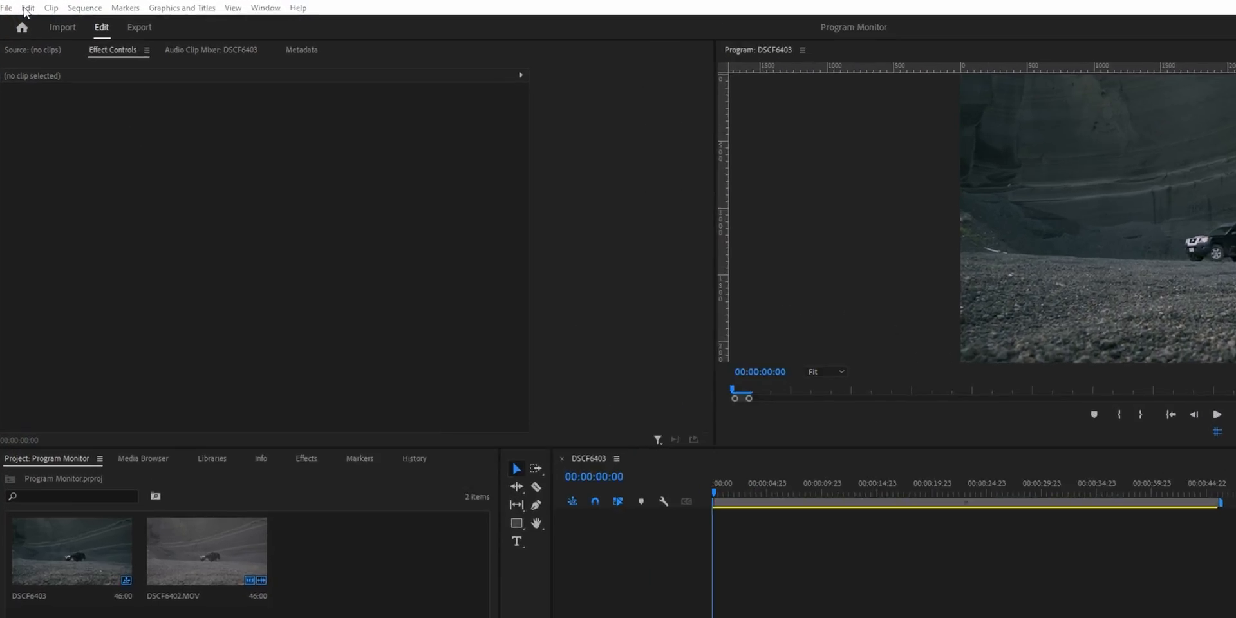
Open the Edit menu to reach the Keyboard Shortcuts settings
left_click(29, 7)
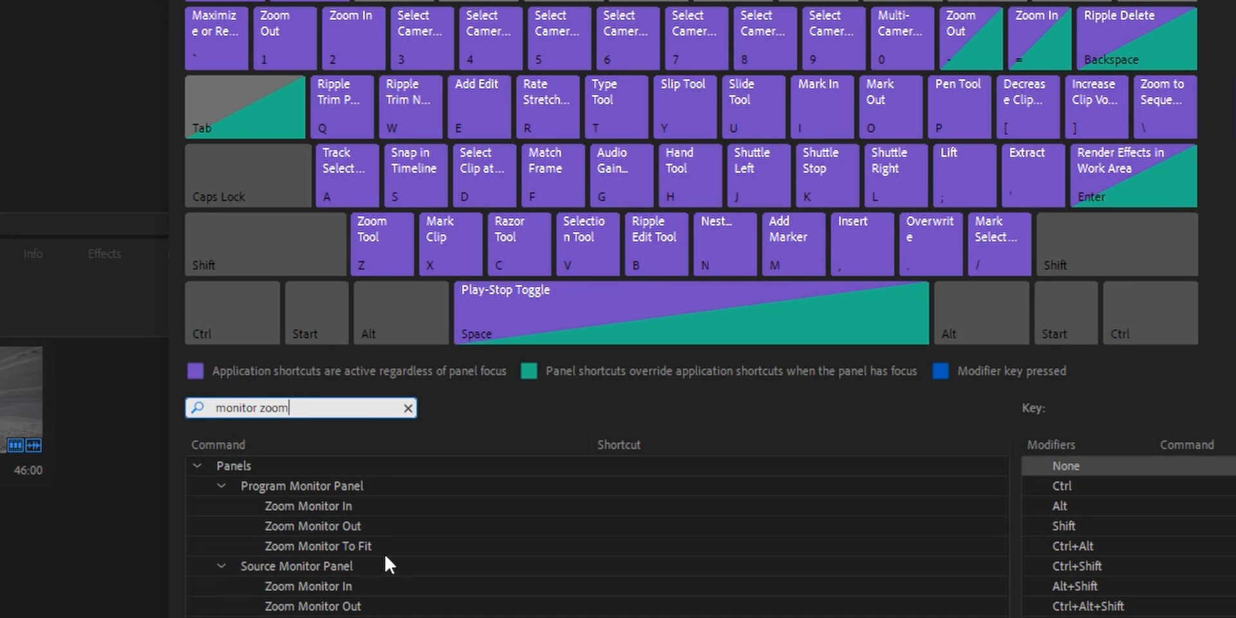
mouse_move(658, 519)
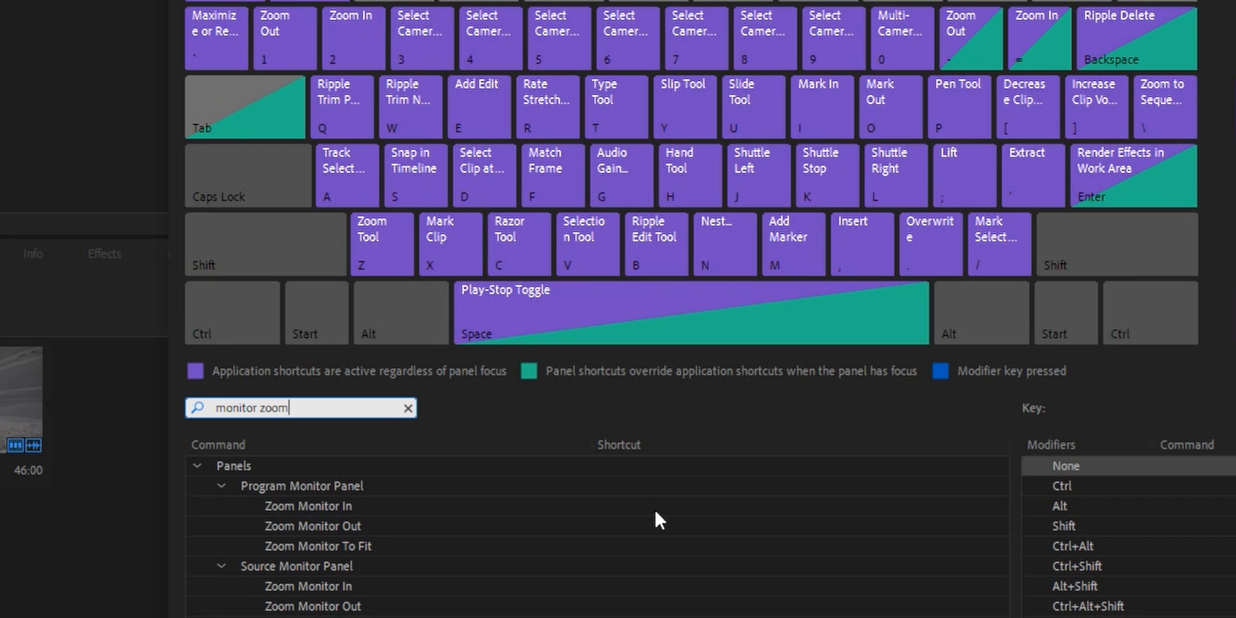
mouse_move(638, 516)
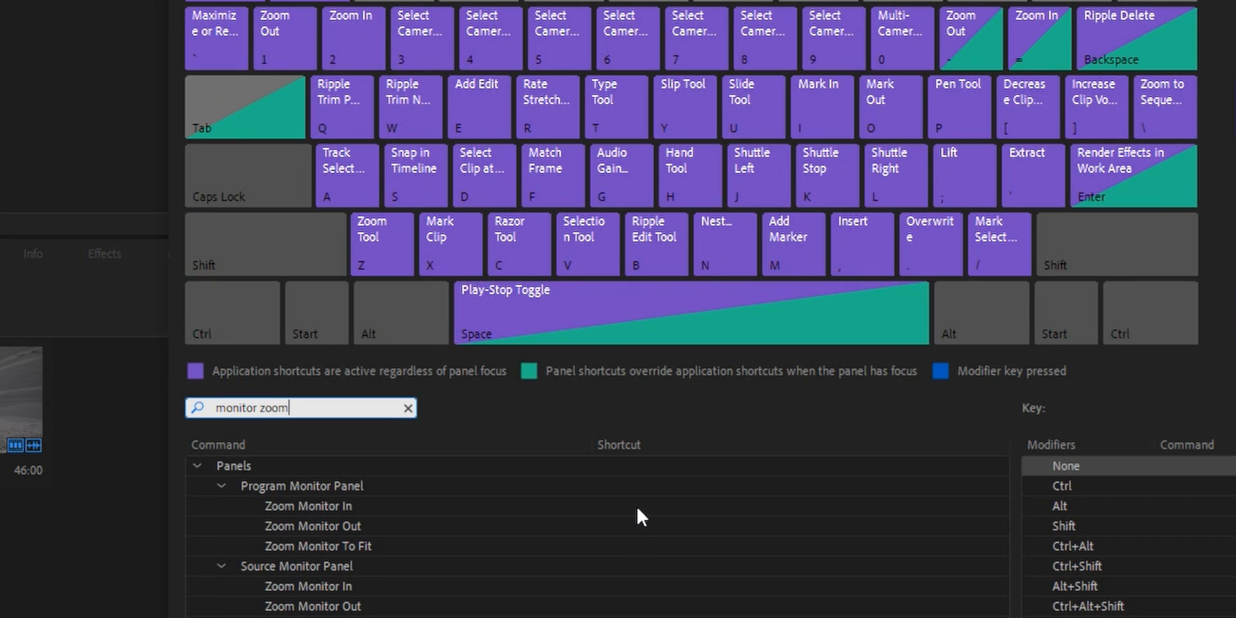
Bind Zoom Monitor In, Zoom Out and Zoom To Fit to keys 3, 4 and 5, and confirm
left_click(310, 505)
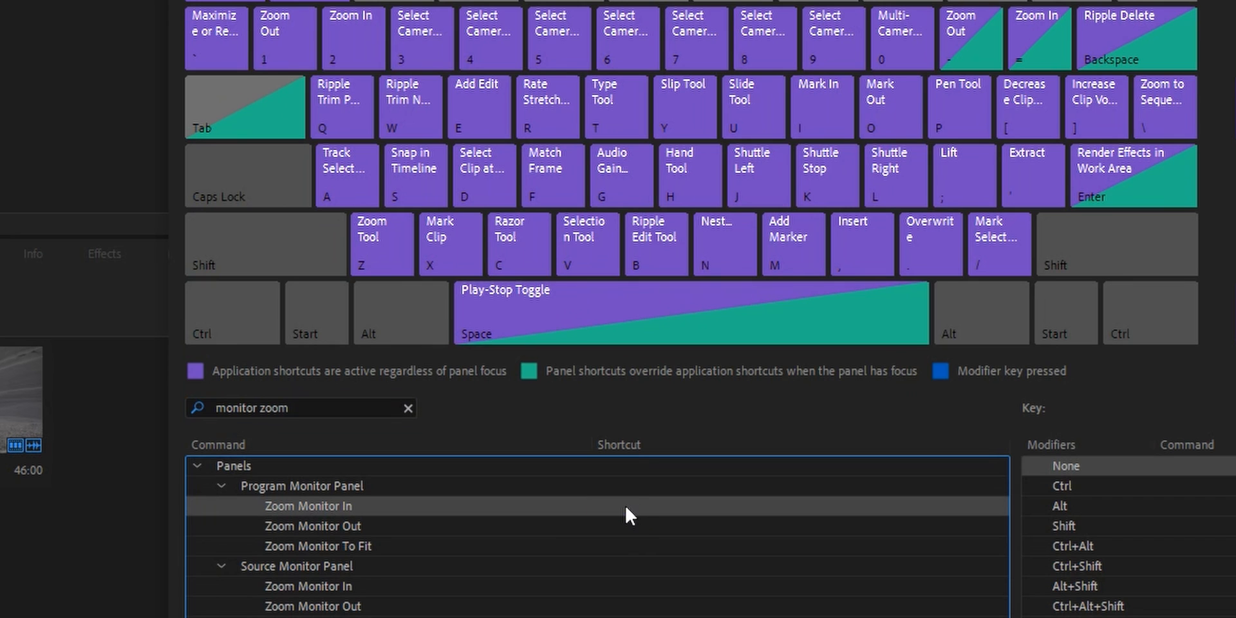
left_click(623, 505)
type("3")
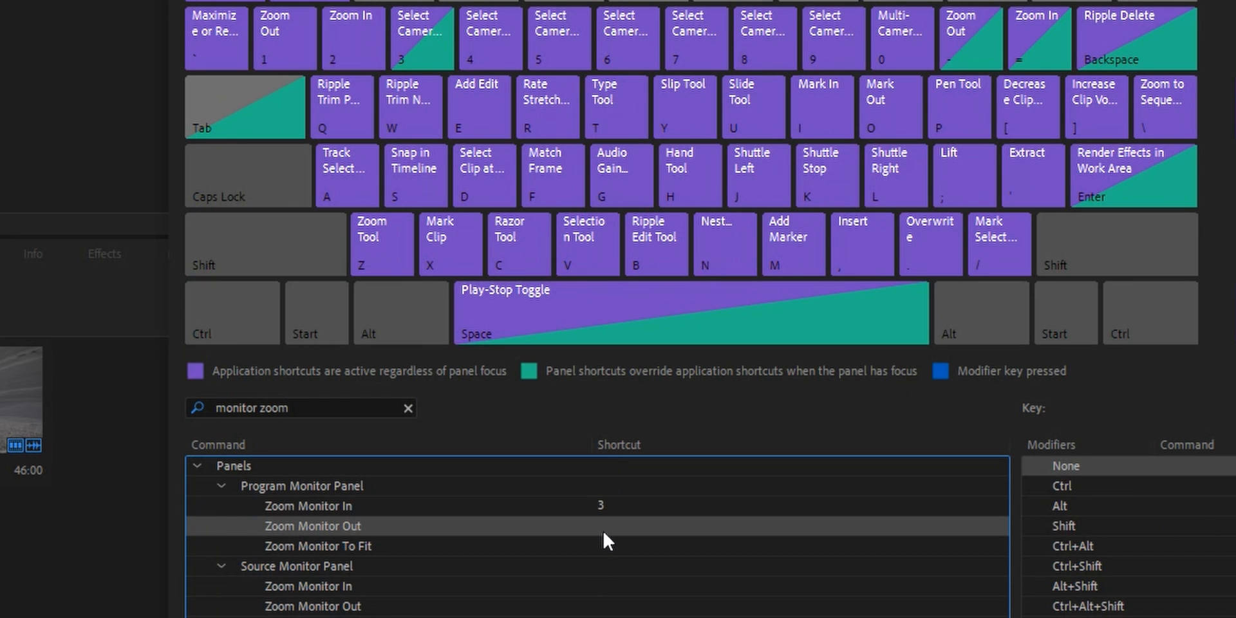
left_click(608, 526)
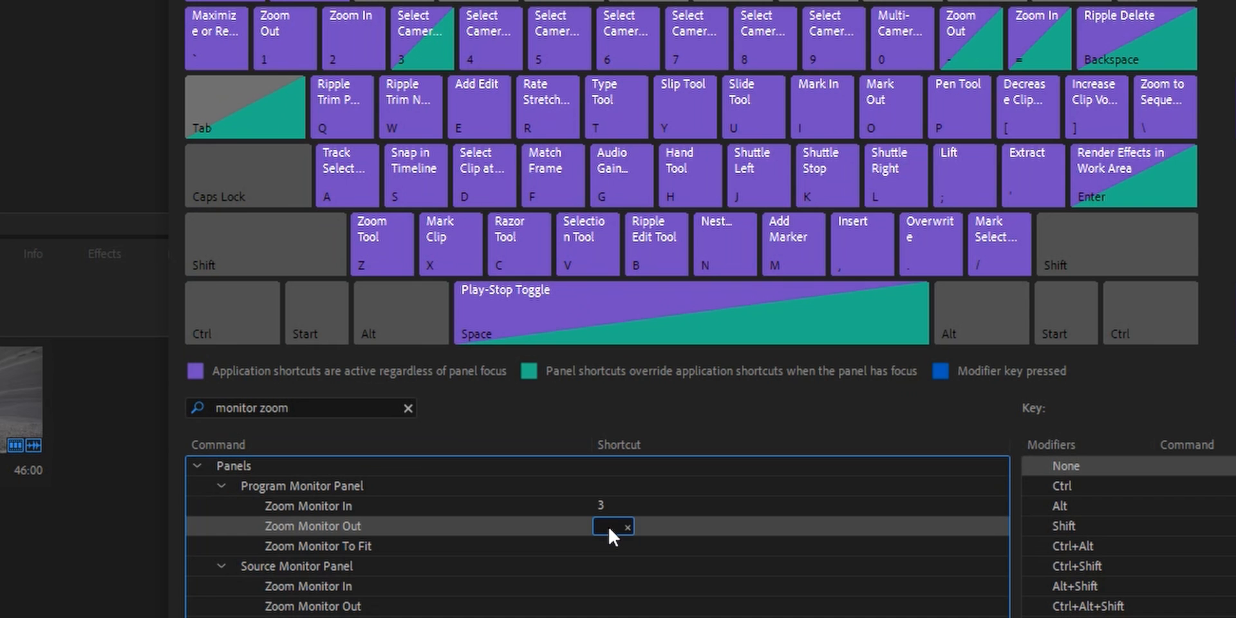
type("4")
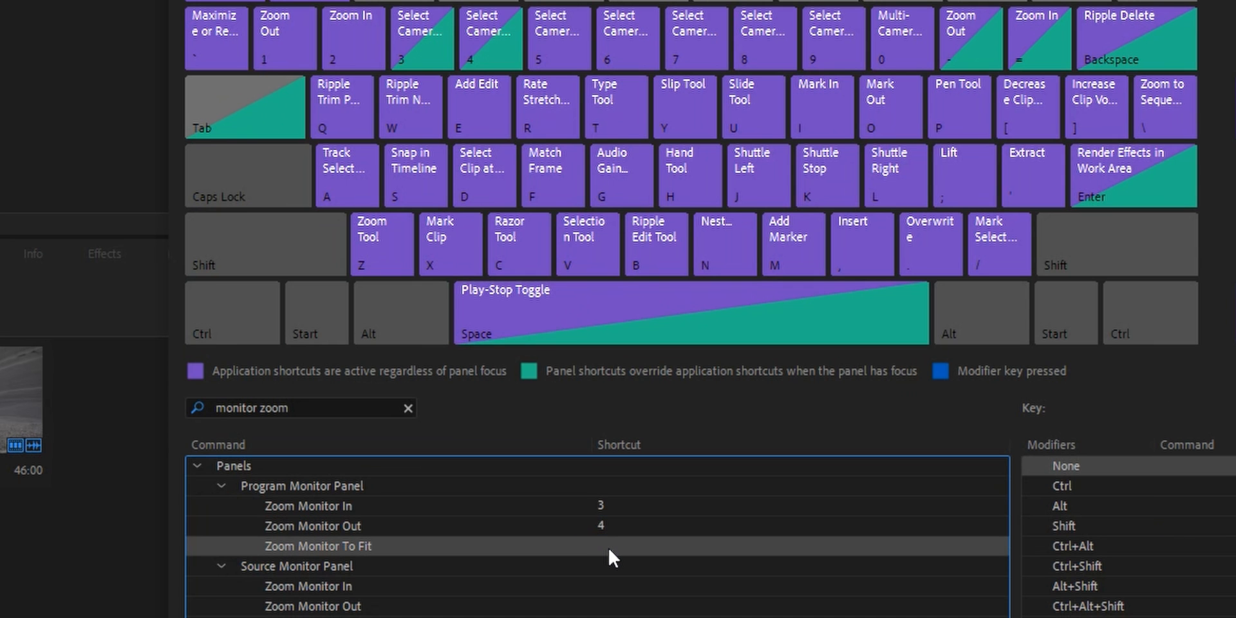
left_click(607, 545)
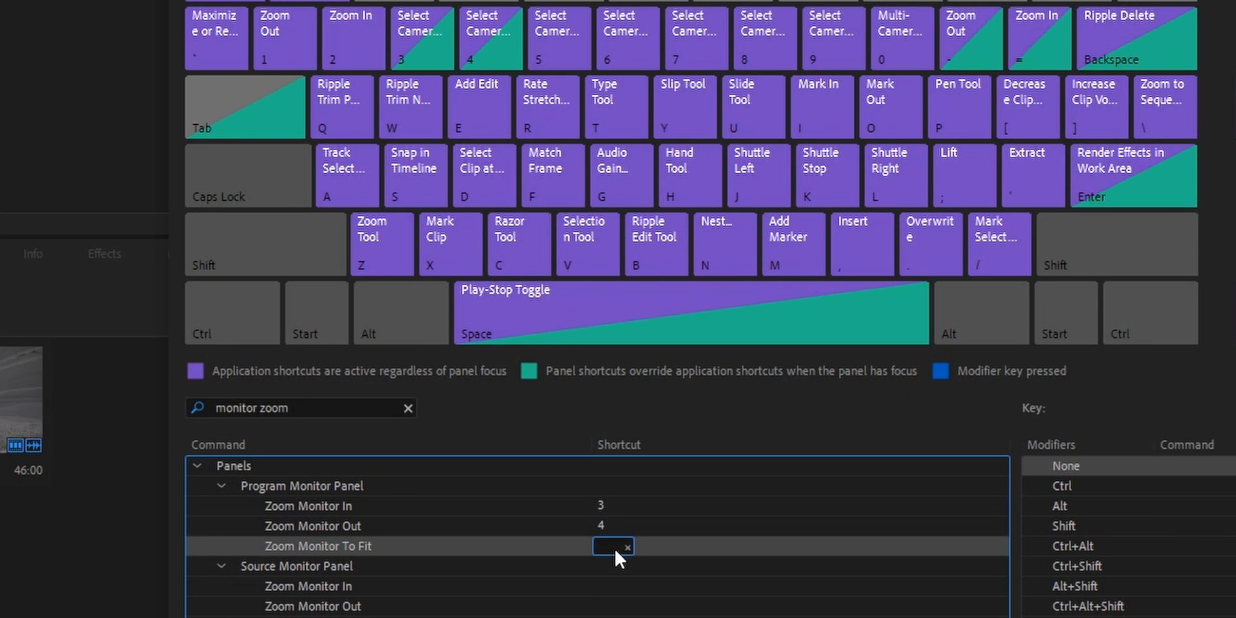
type("5")
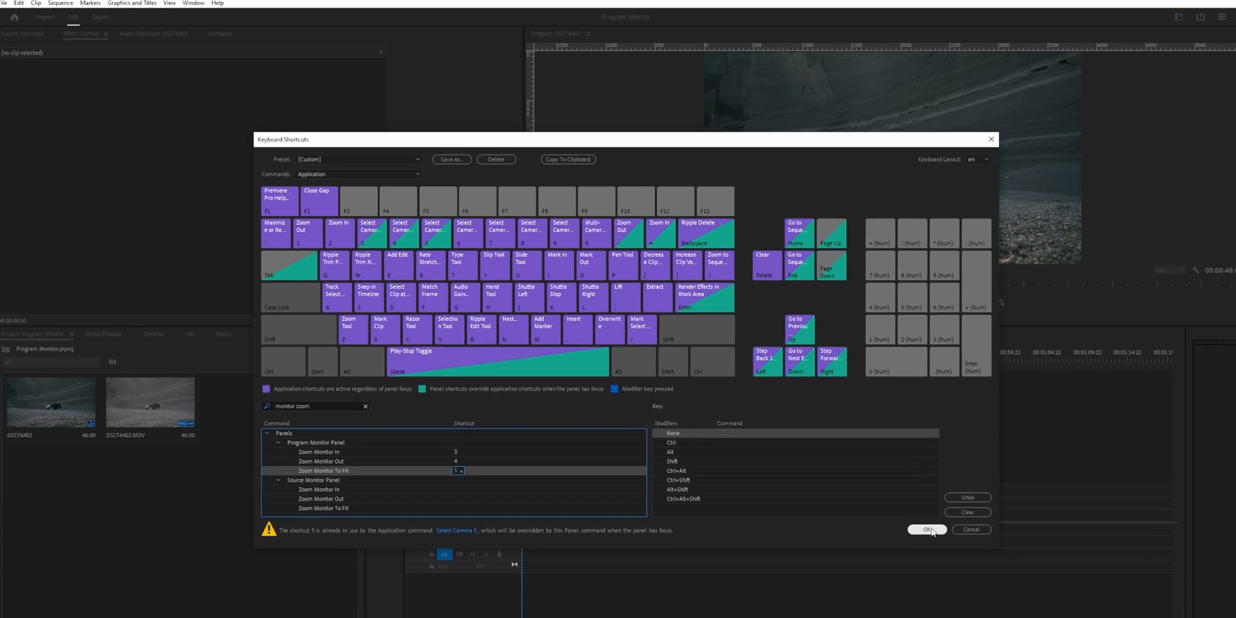
left_click(928, 529)
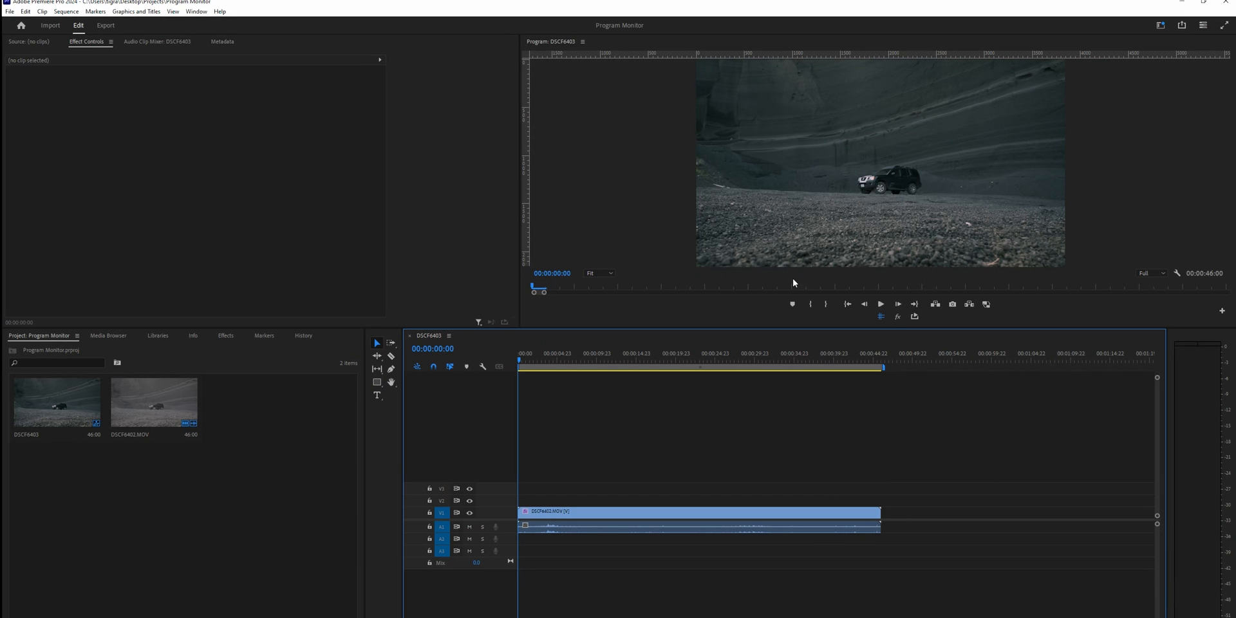
mouse_move(875, 195)
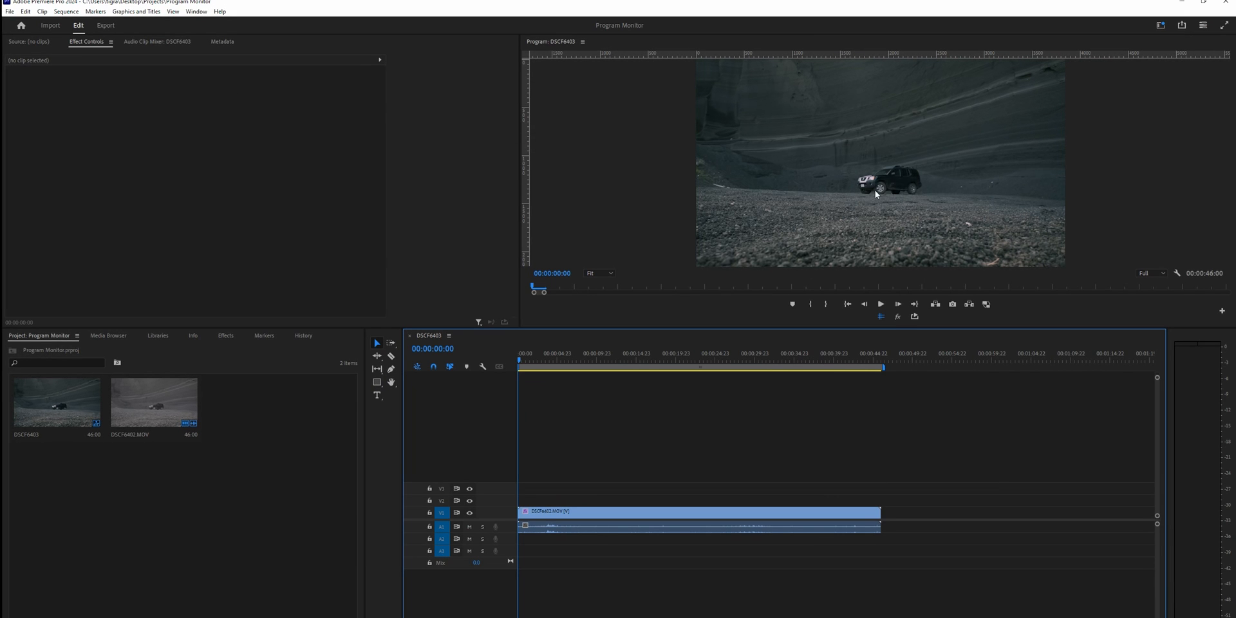
mouse_move(625, 226)
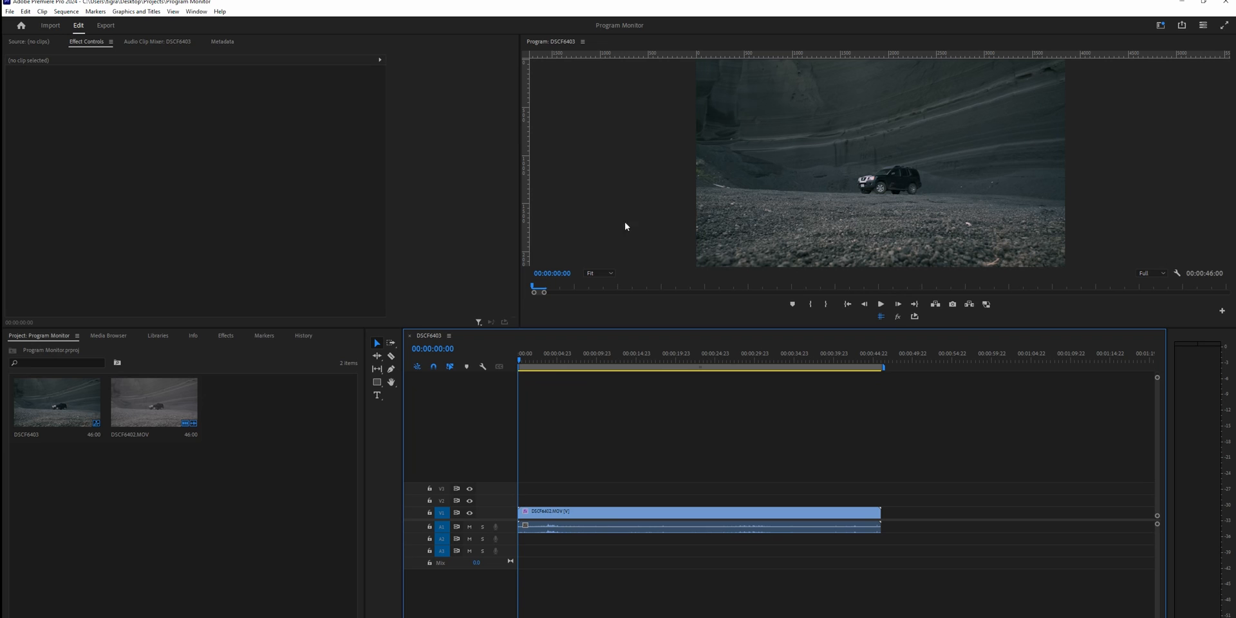
mouse_move(891, 208)
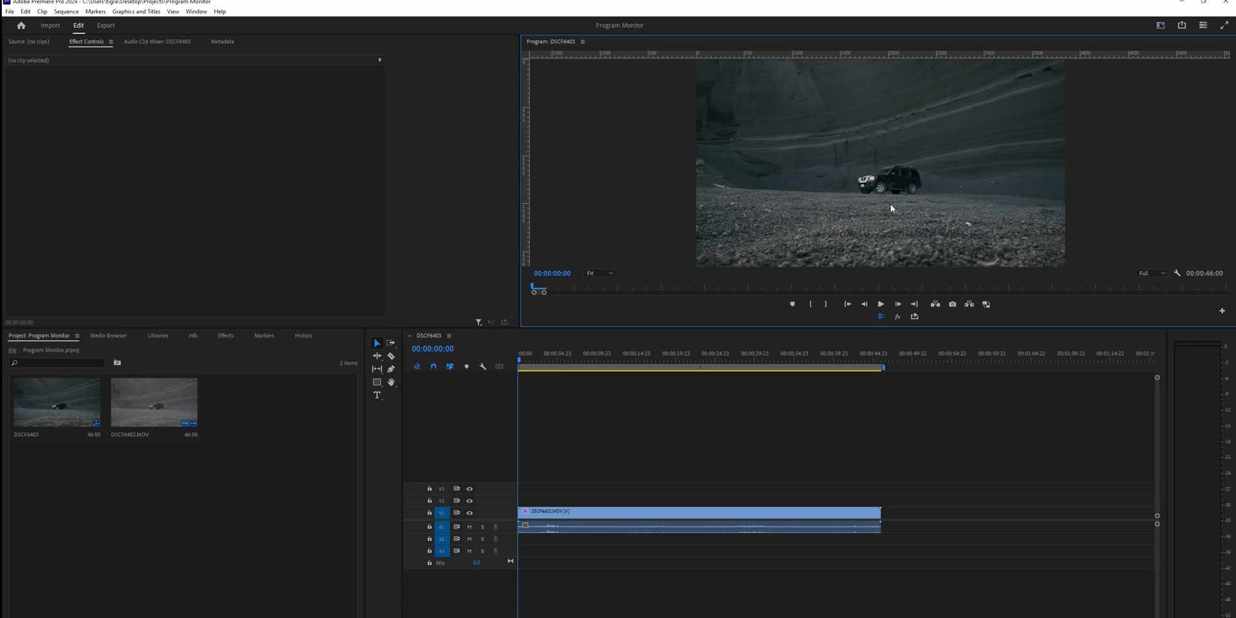
mouse_move(823, 191)
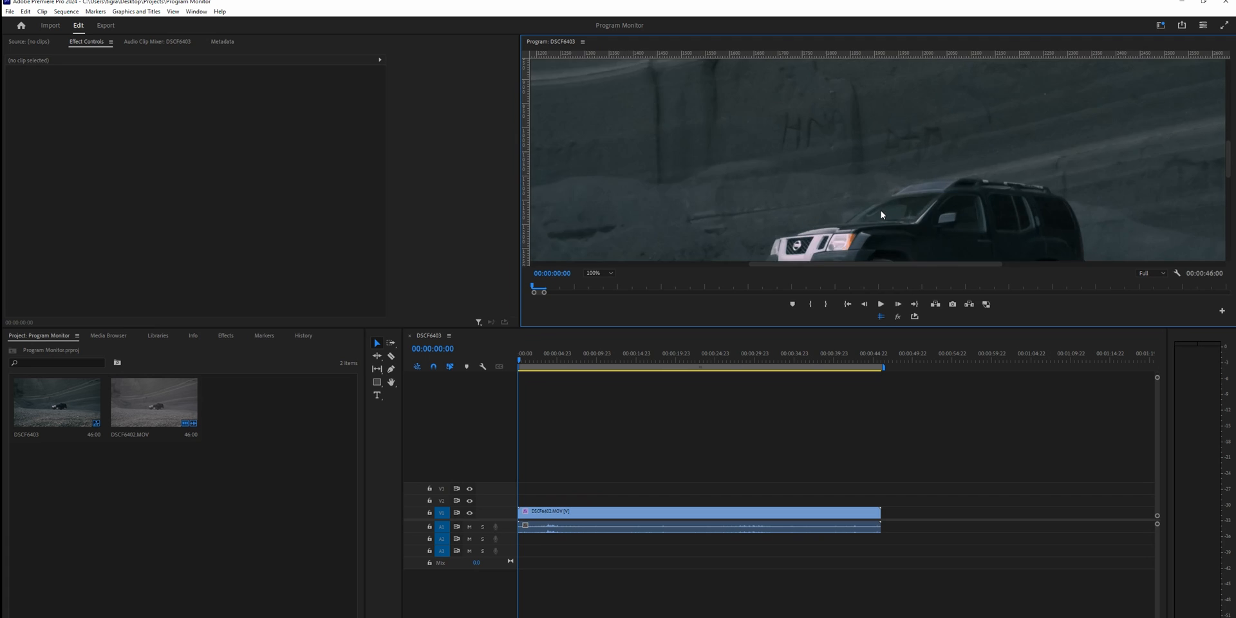
Test the new shortcuts, stepping the Program Monitor between fit, 25%, 100% and 800%
left_click(593, 273)
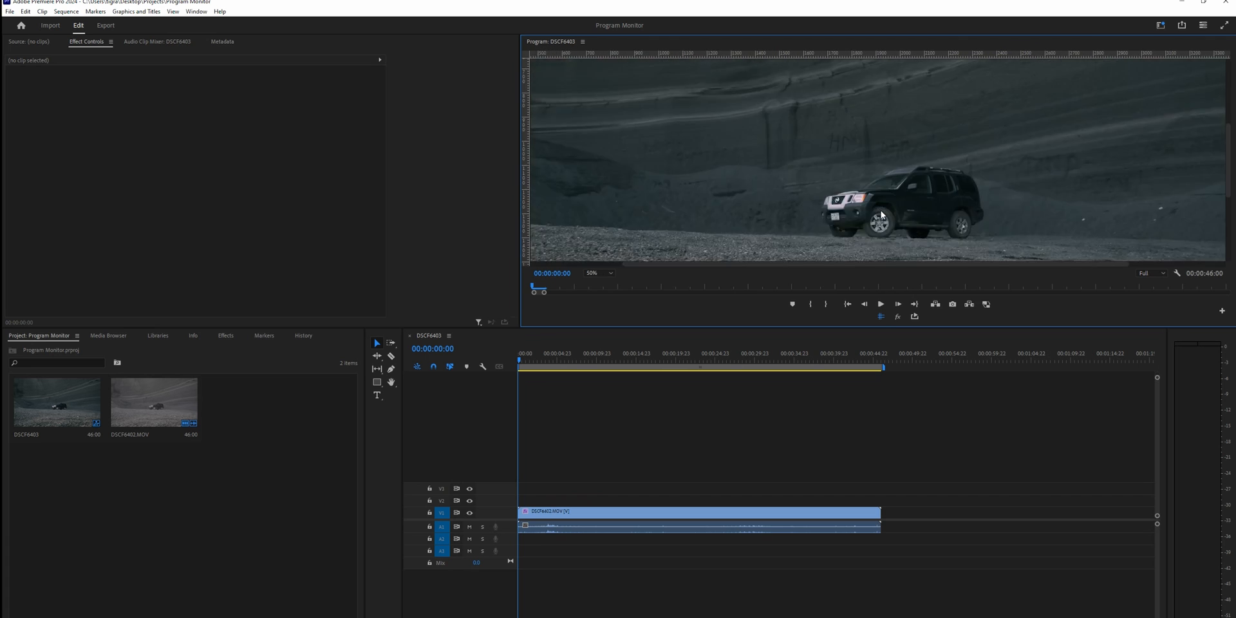
left_click(597, 273)
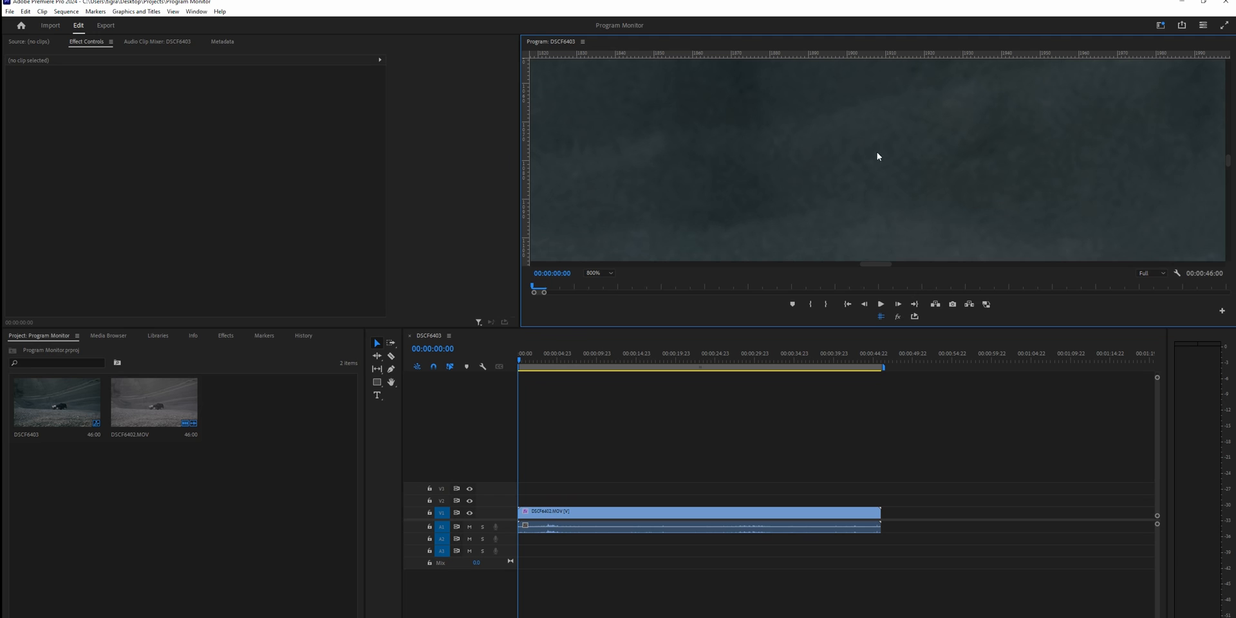
mouse_move(875, 162)
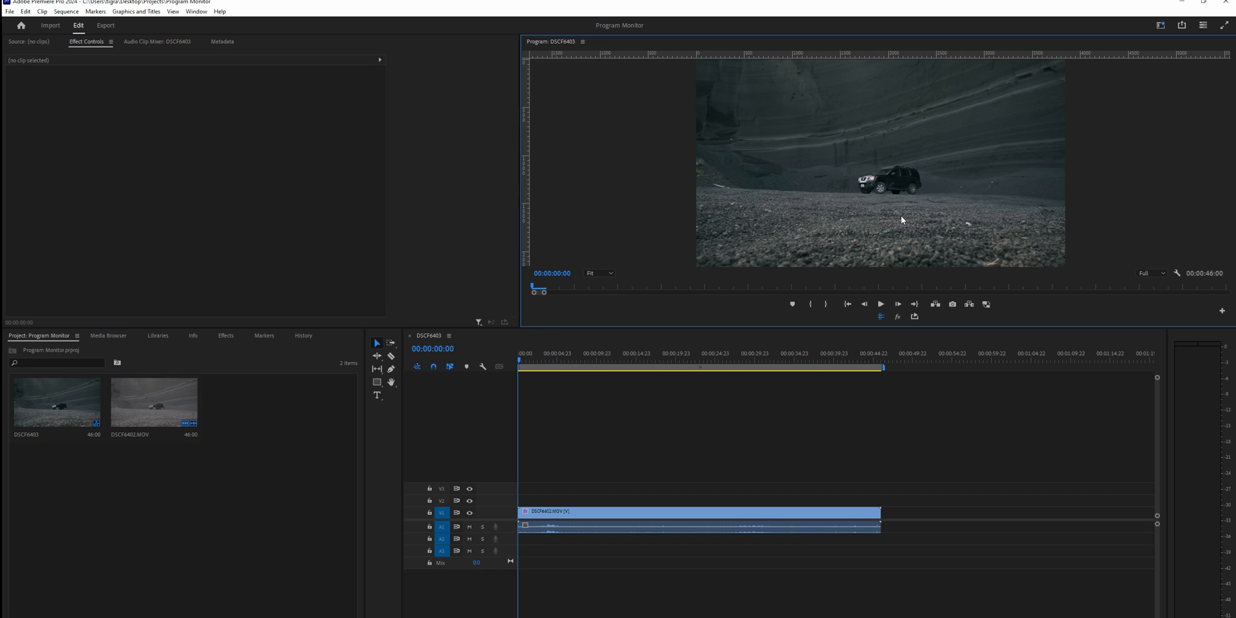
left_click(600, 273)
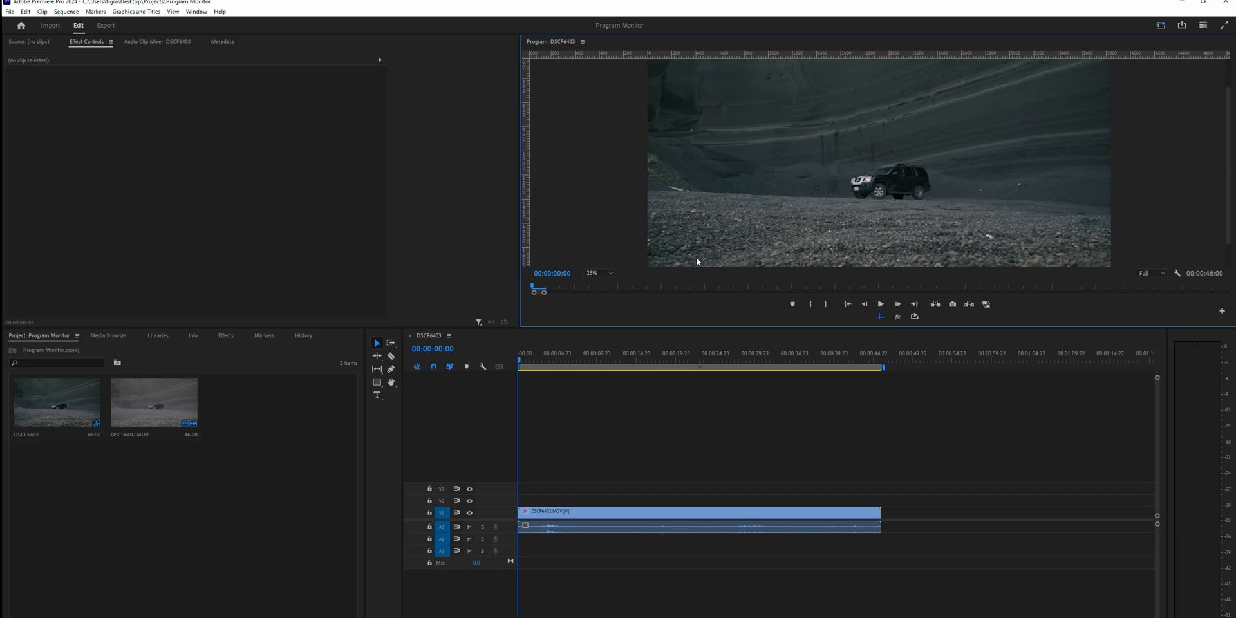
left_click(599, 273)
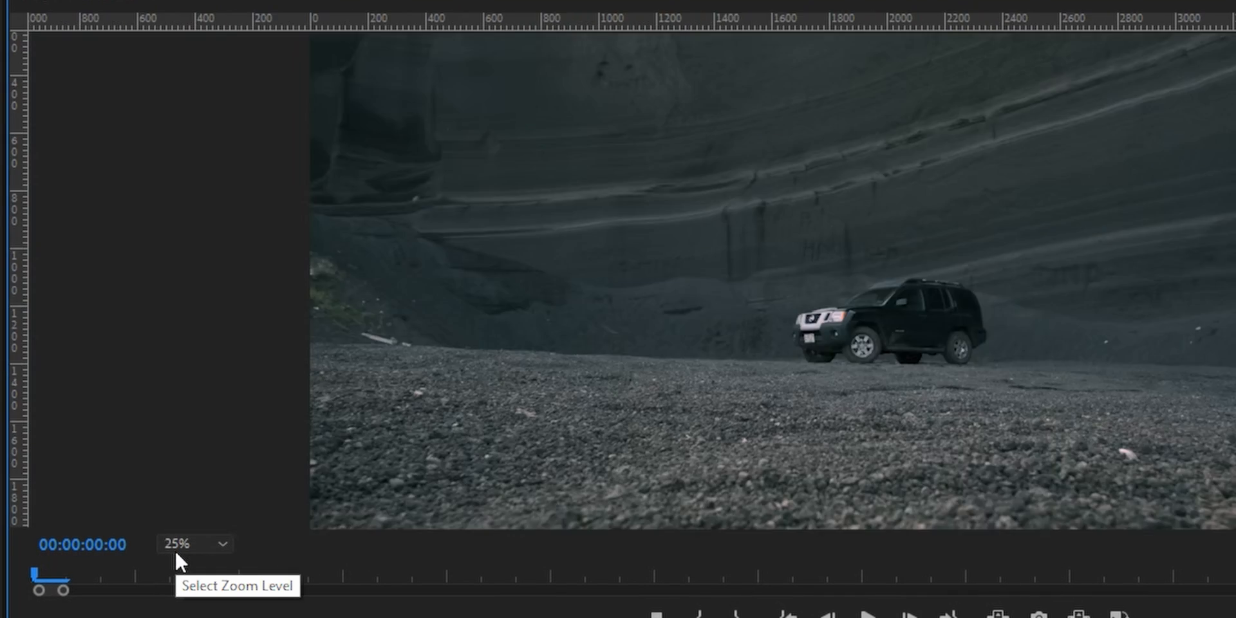
left_click(193, 544)
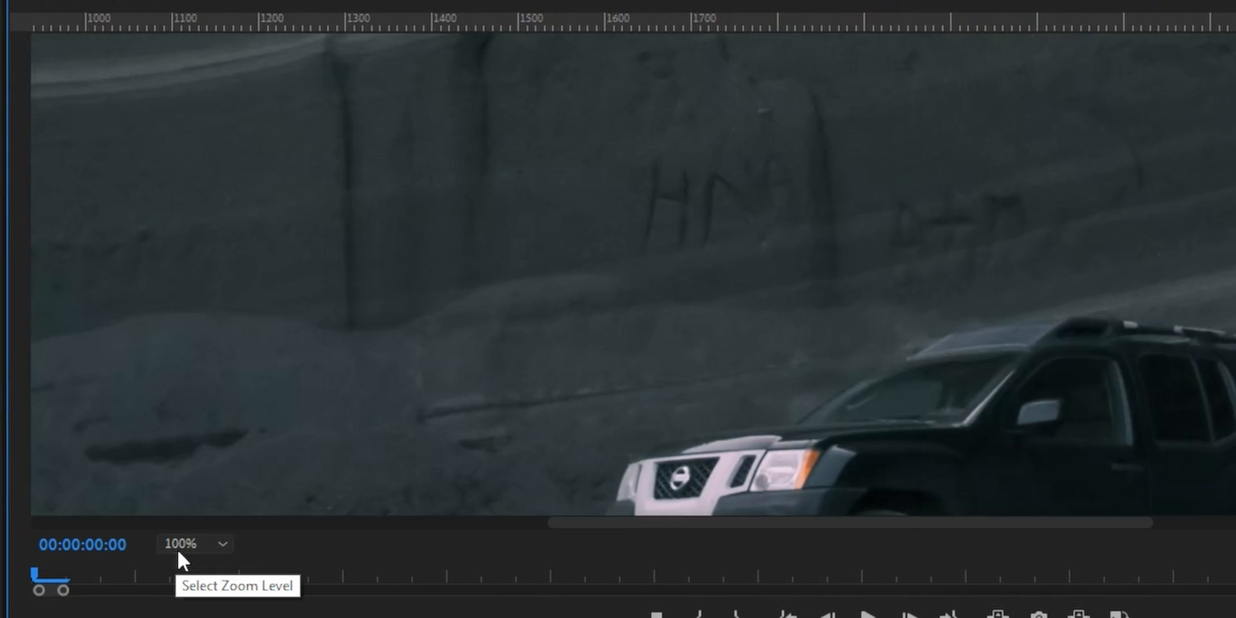